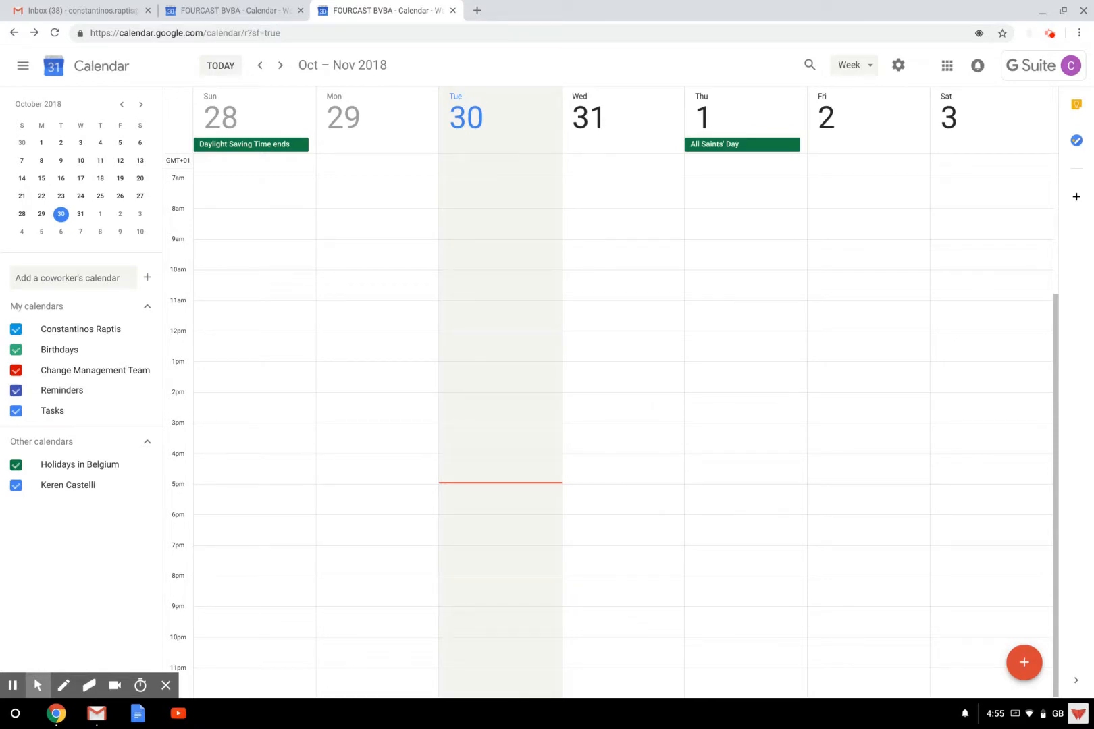
pyautogui.moveTo(599, 309)
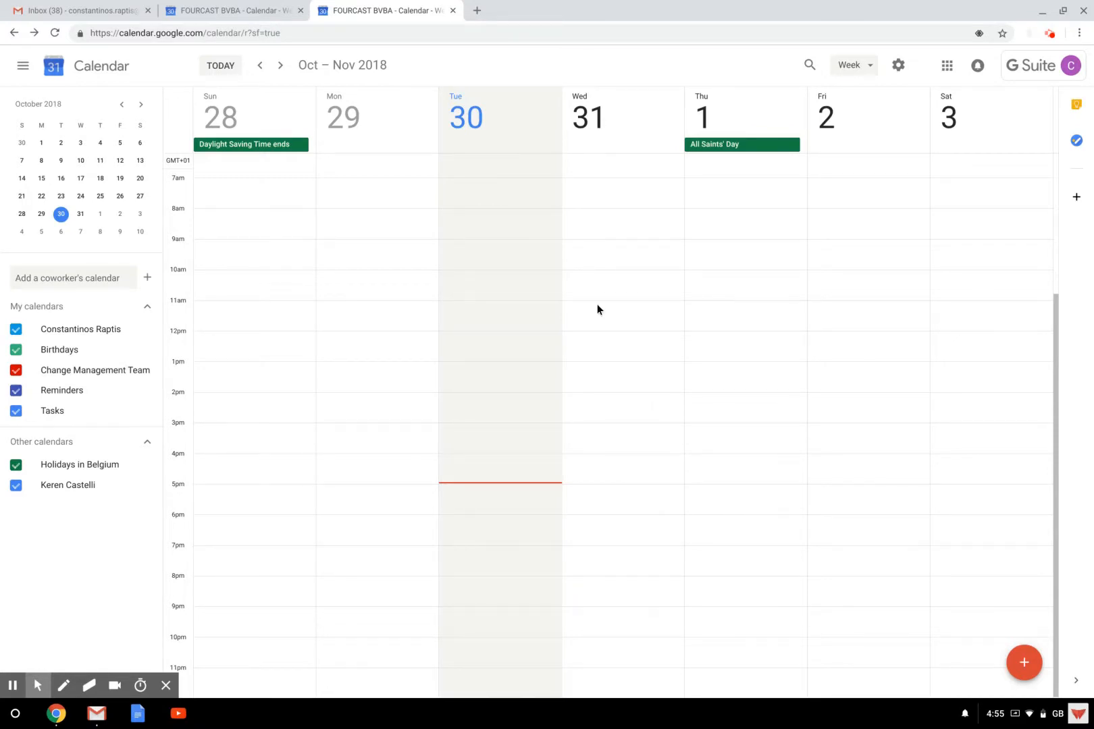
# - Create a new event on Wed Oct 31 at 11am with full details open, titled 'Sales meeting'
pyautogui.click(618, 315)
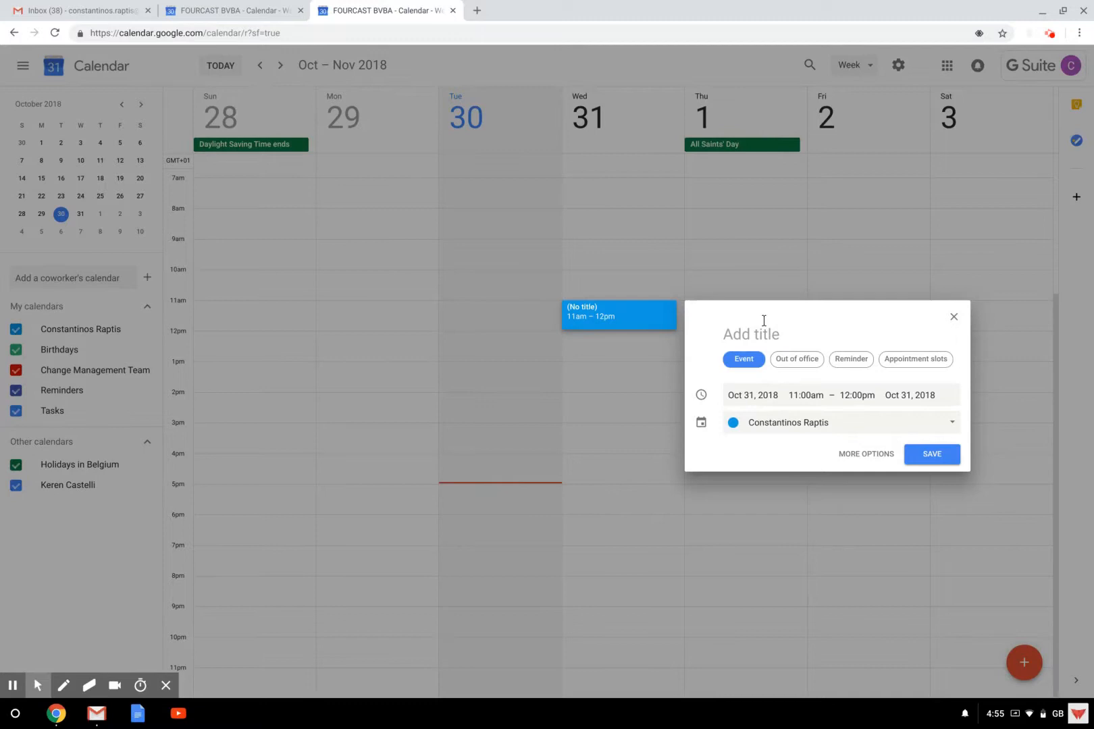
pyautogui.click(866, 453)
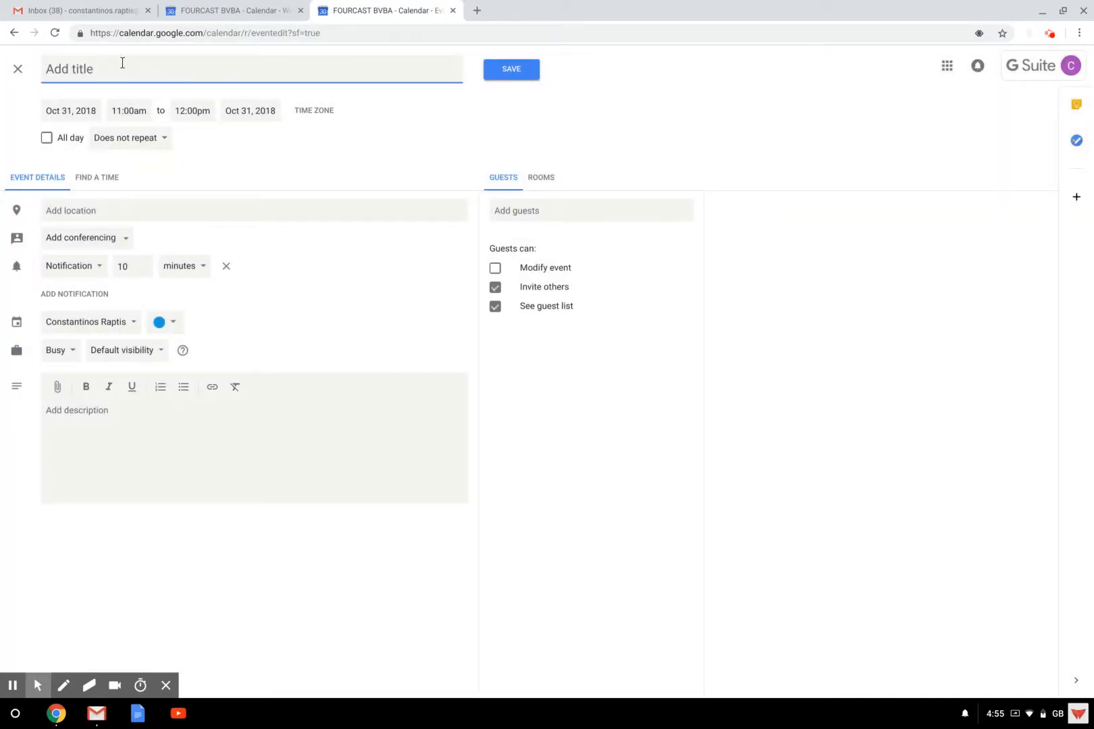
pyautogui.write('S')
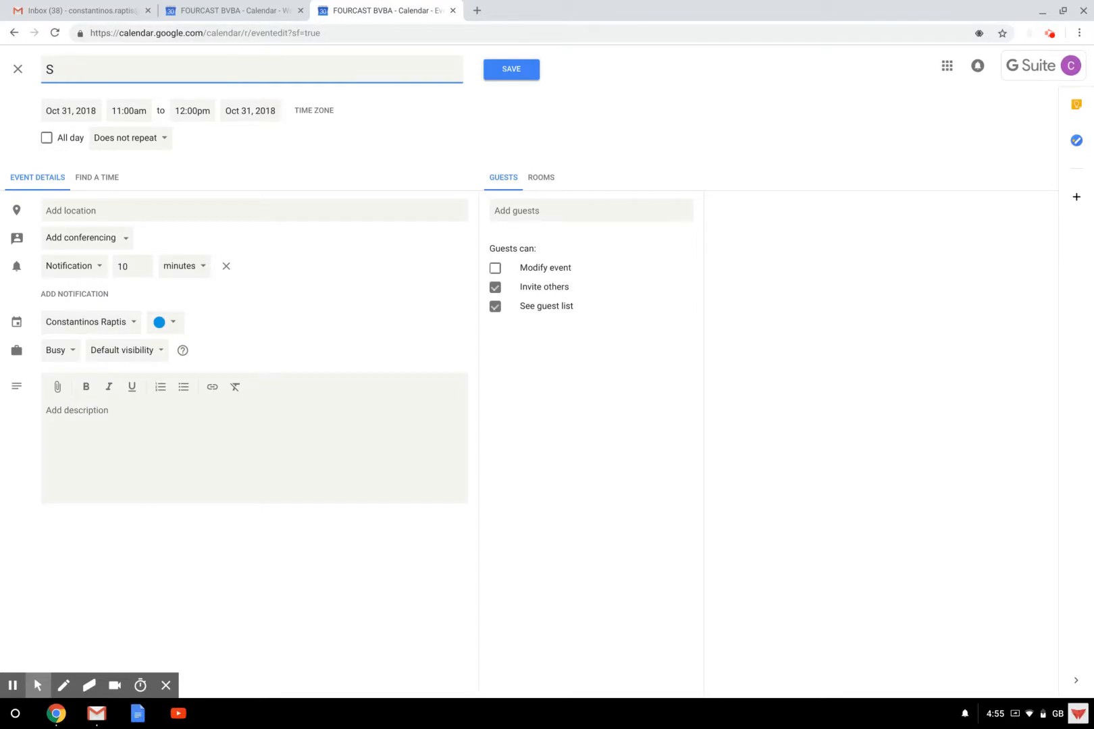
pyautogui.write('ales')
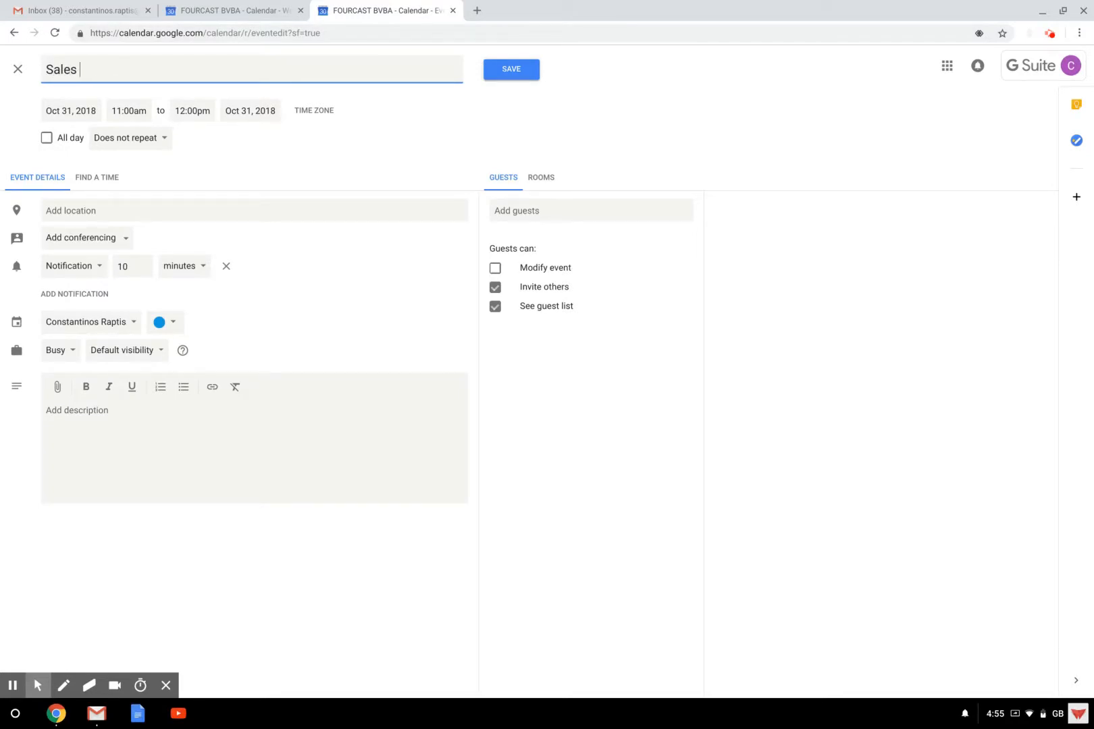
pyautogui.write('meeting')
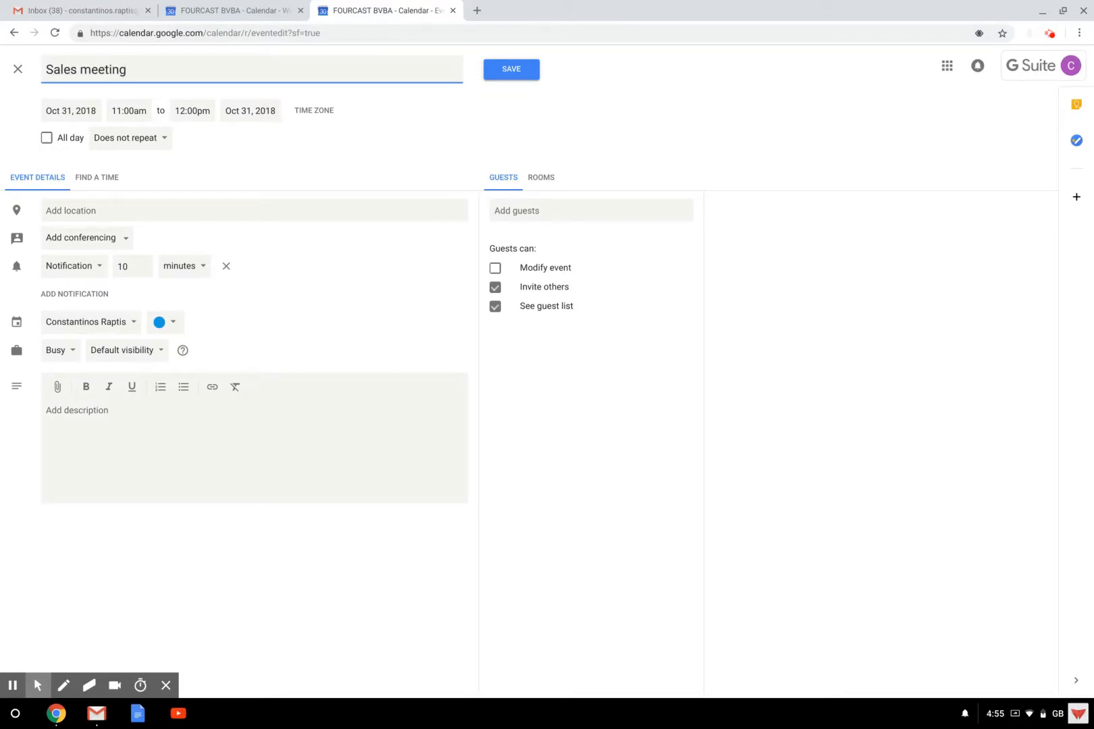
pyautogui.moveTo(156, 186)
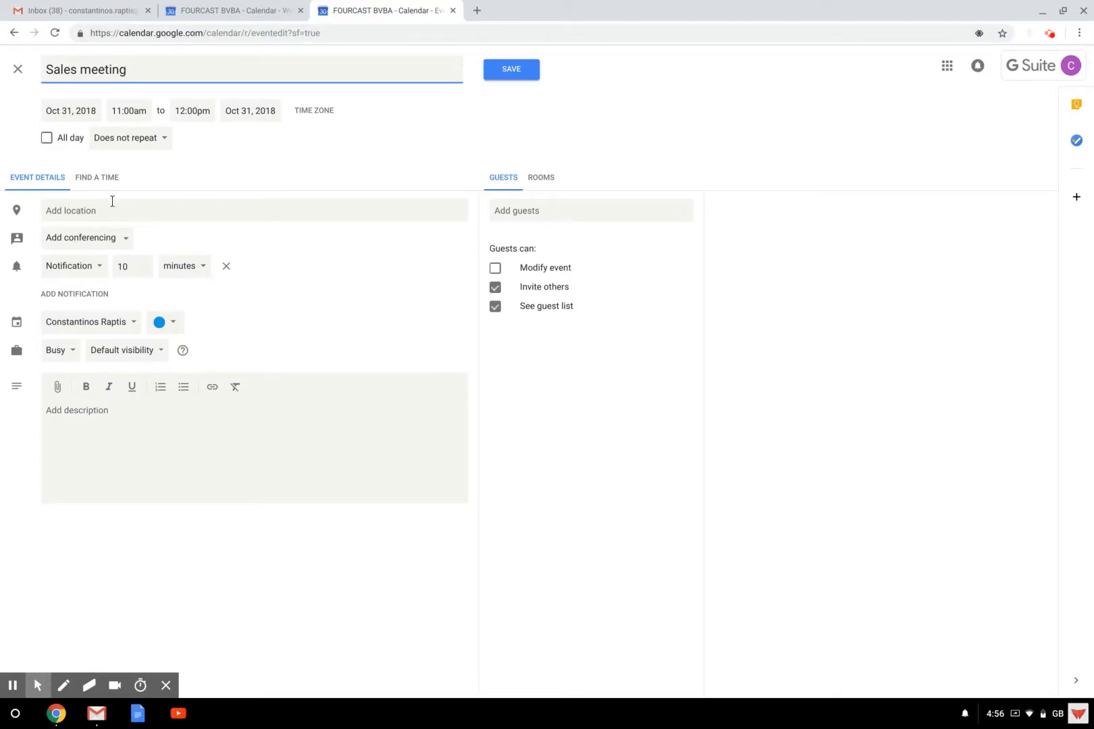
# - Book the Fourcast HQ Conference Room from the Rooms list for the event
pyautogui.click(541, 180)
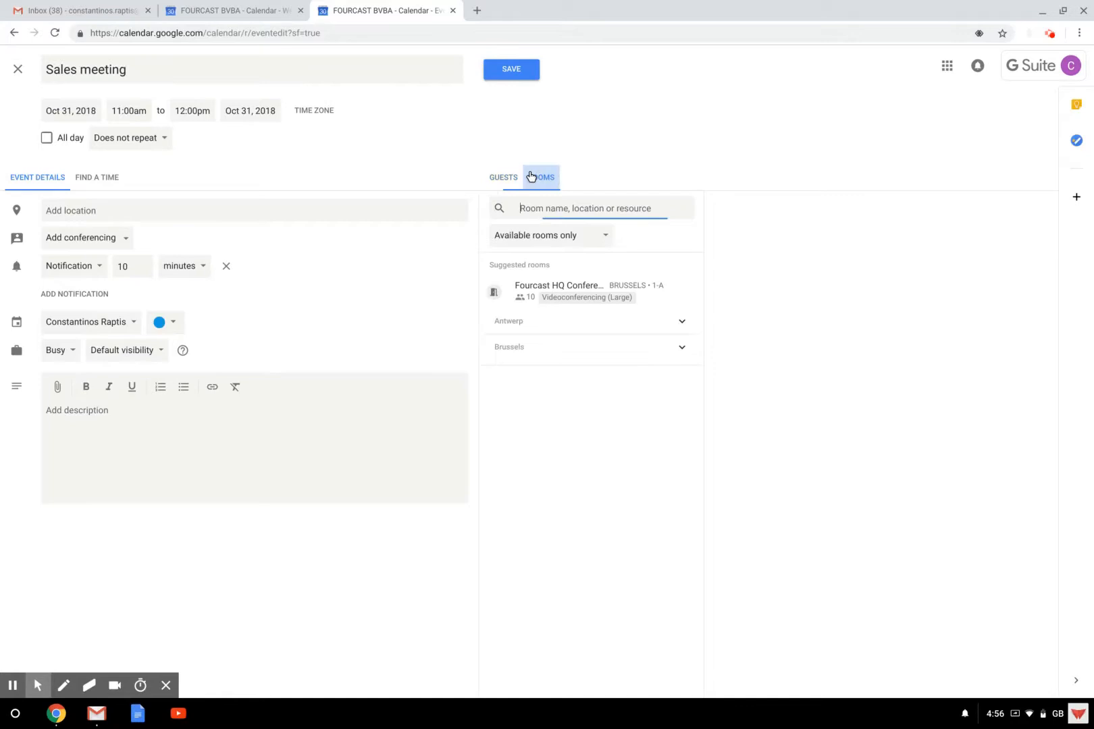
pyautogui.click(558, 290)
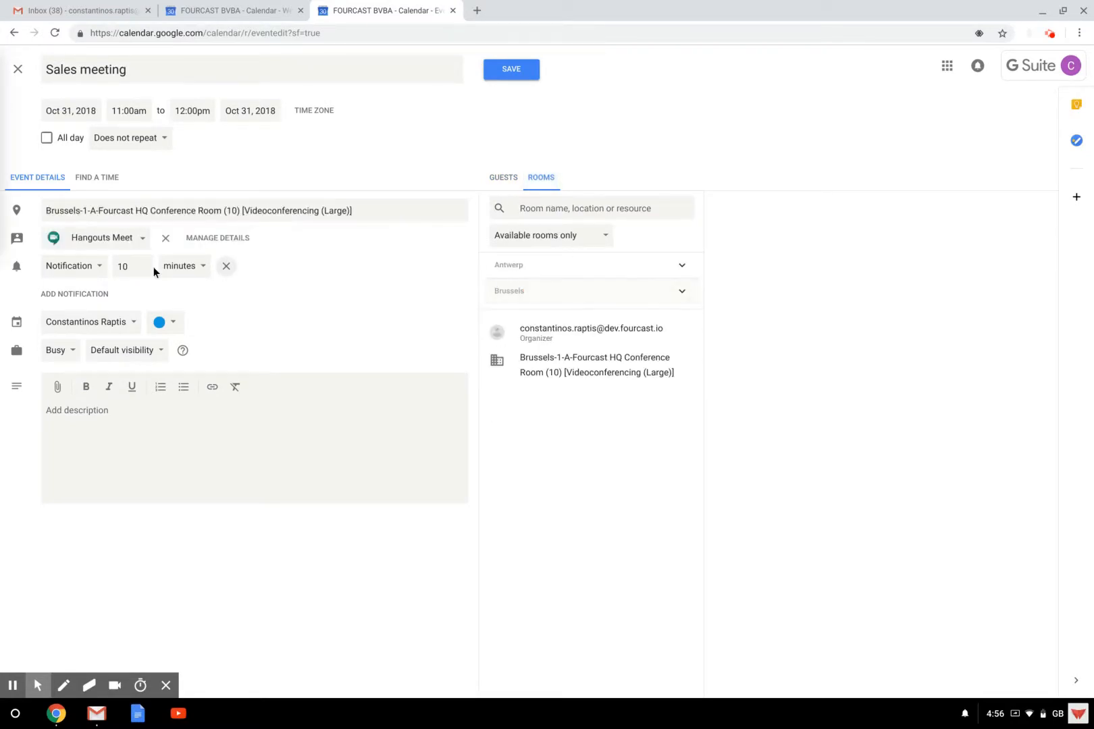
pyautogui.moveTo(57, 387)
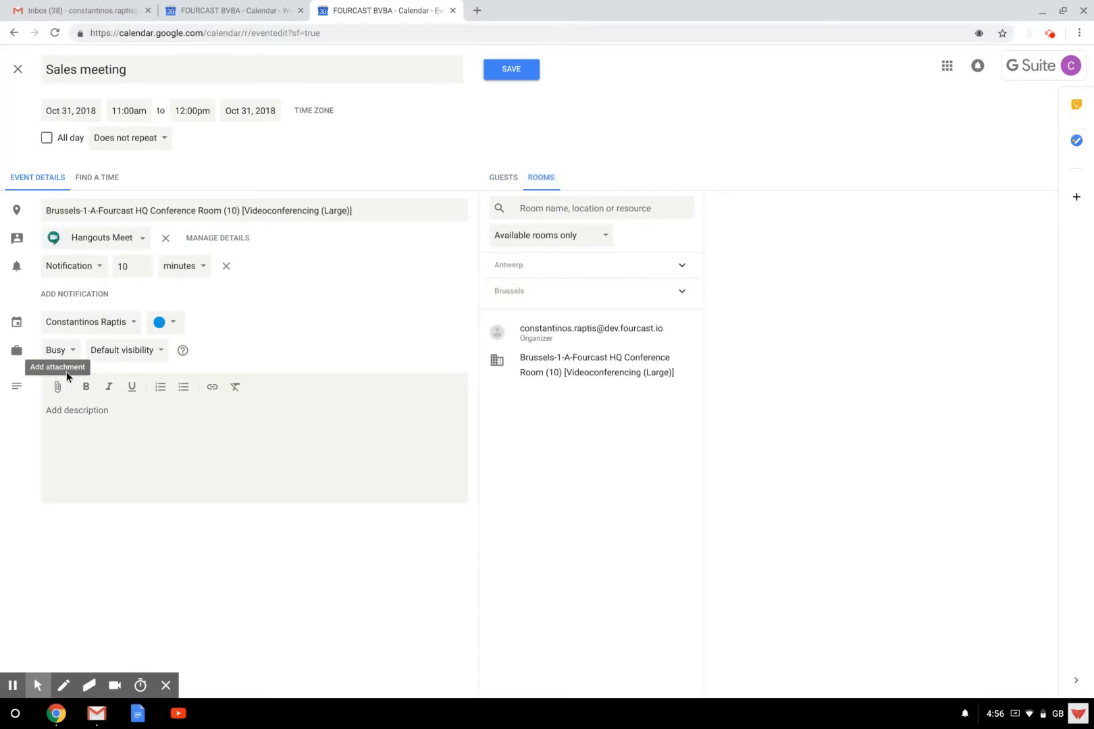
pyautogui.moveTo(157, 463)
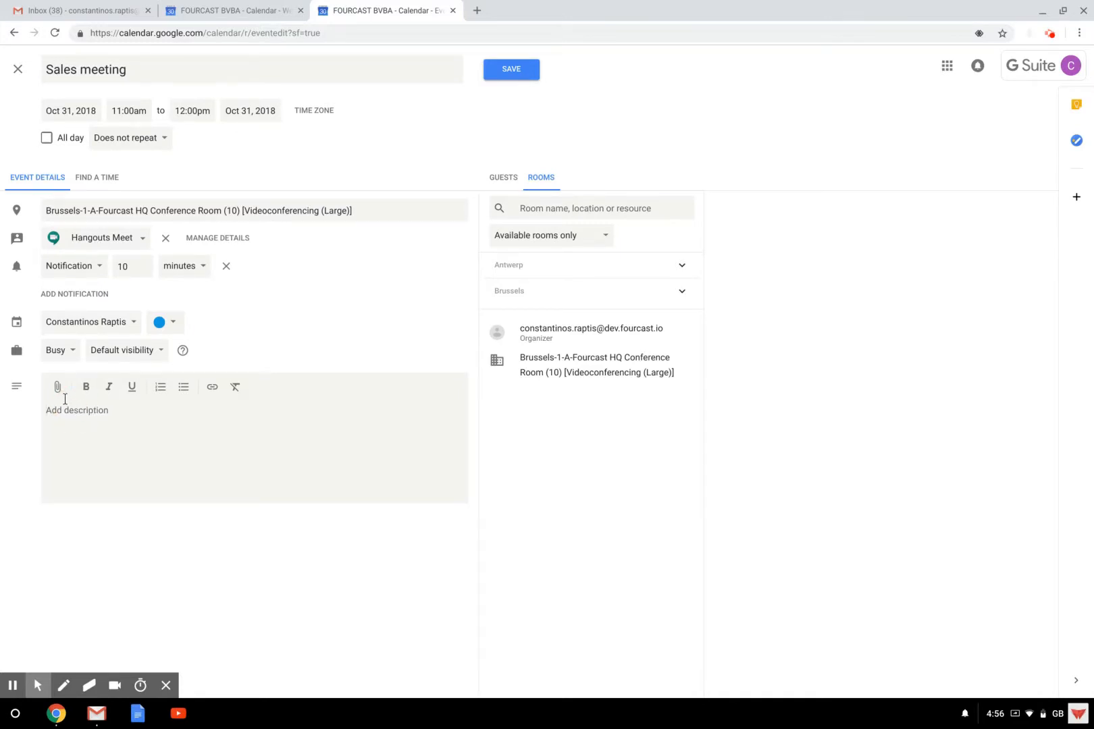
# - Add a description greeting all and reminding them to bring their sales data
pyautogui.write('Hi')
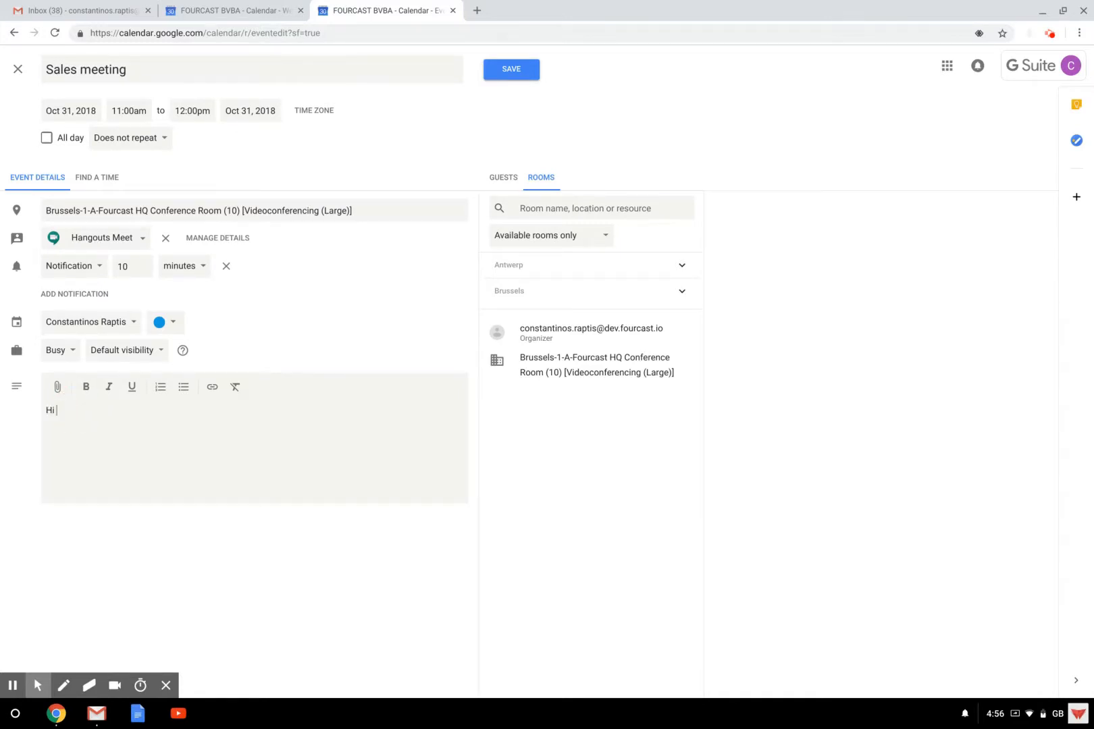
pyautogui.write('all,')
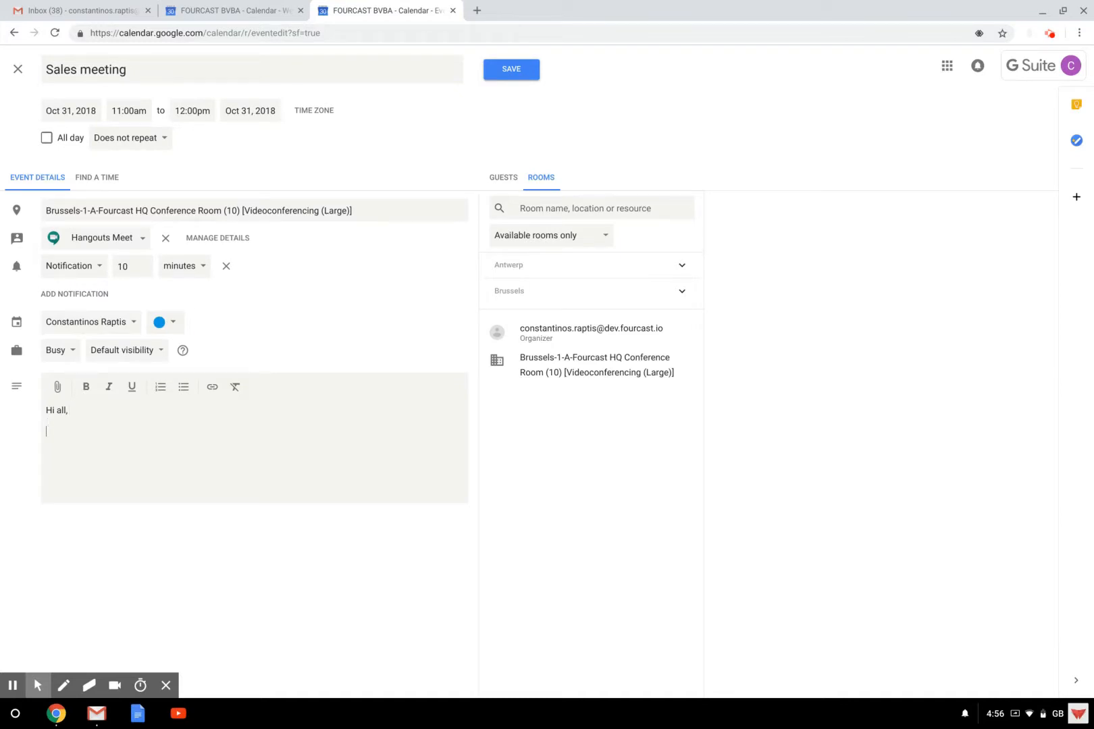
pyautogui.write("Don't forget t")
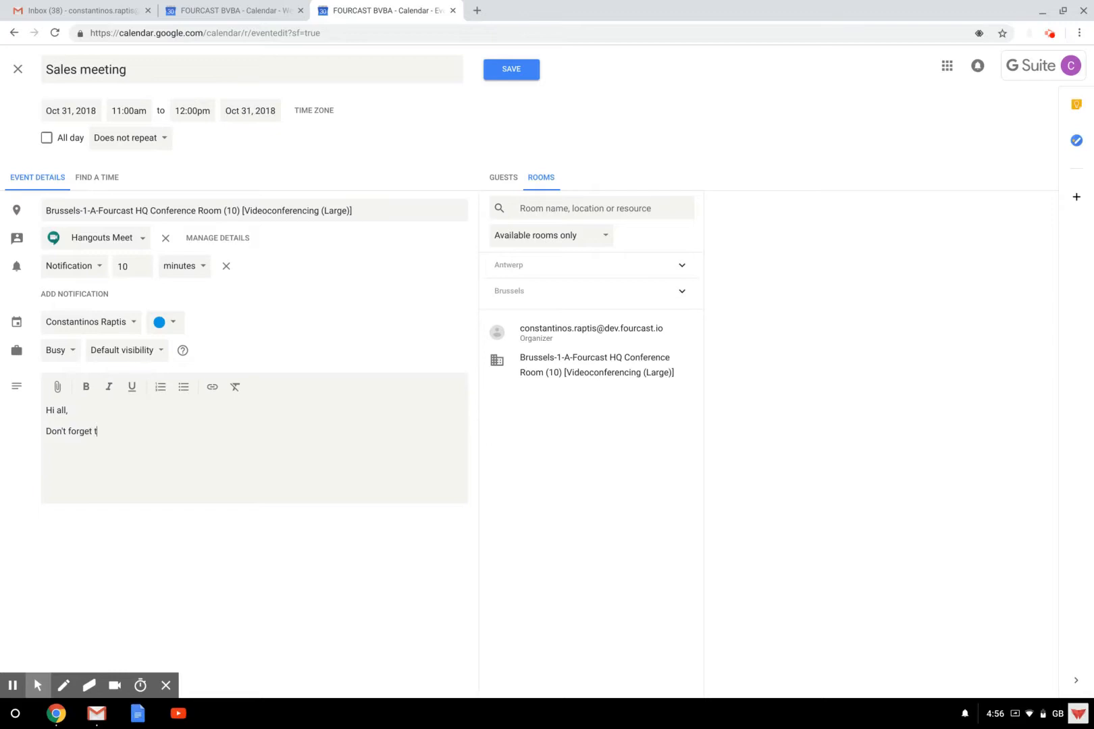
pyautogui.write('o bring your')
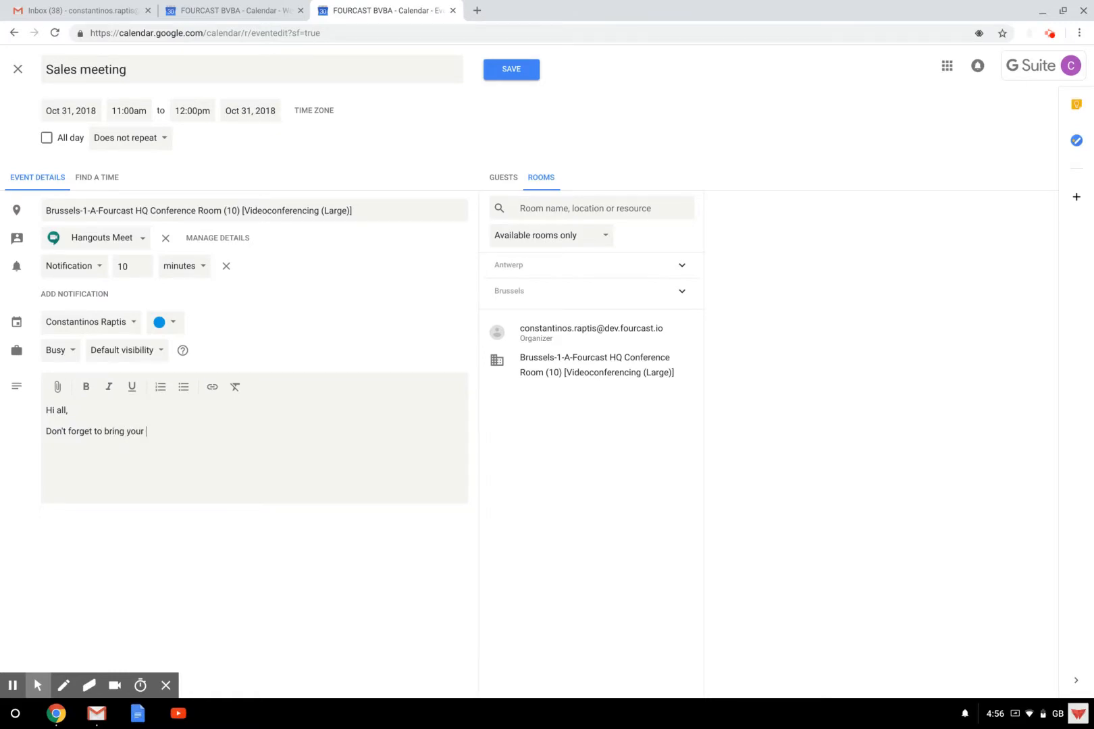
pyautogui.write('sales data with y')
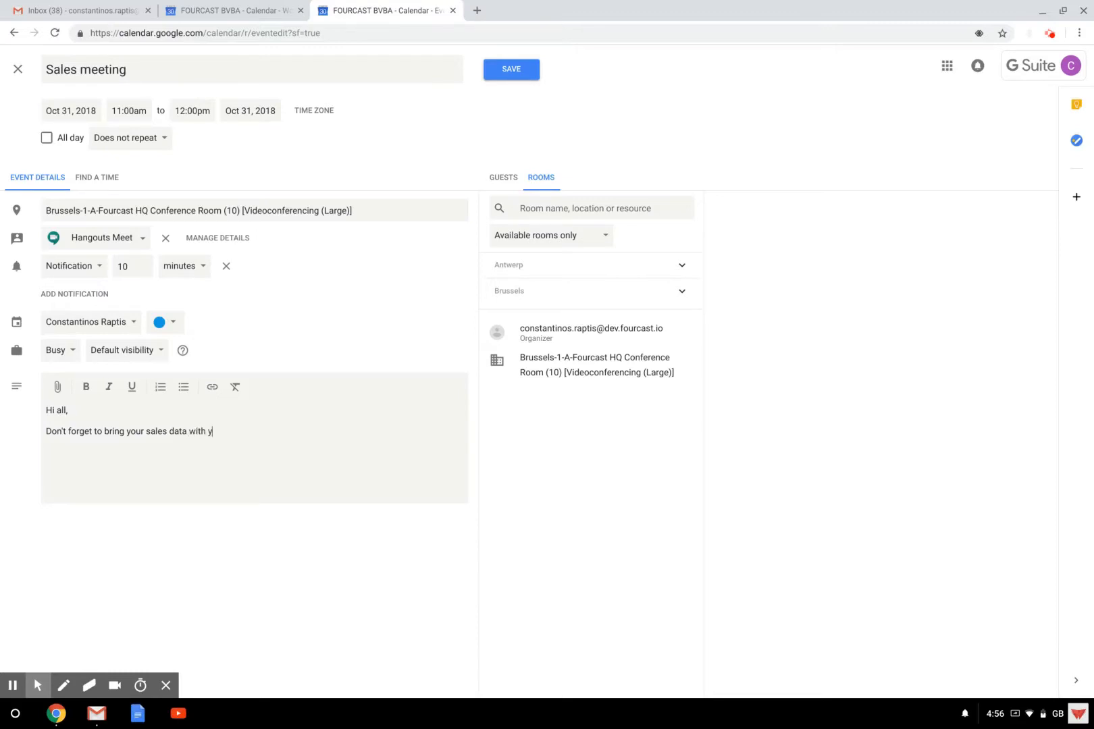
pyautogui.write('ou.')
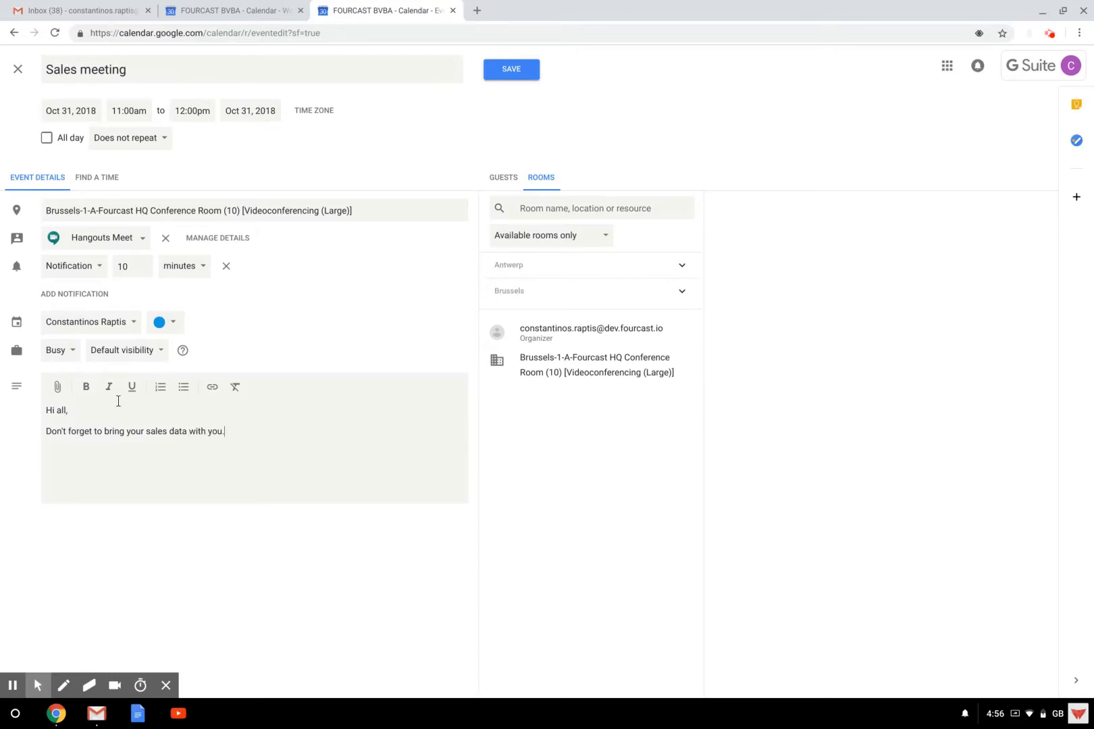
pyautogui.moveTo(470, 249)
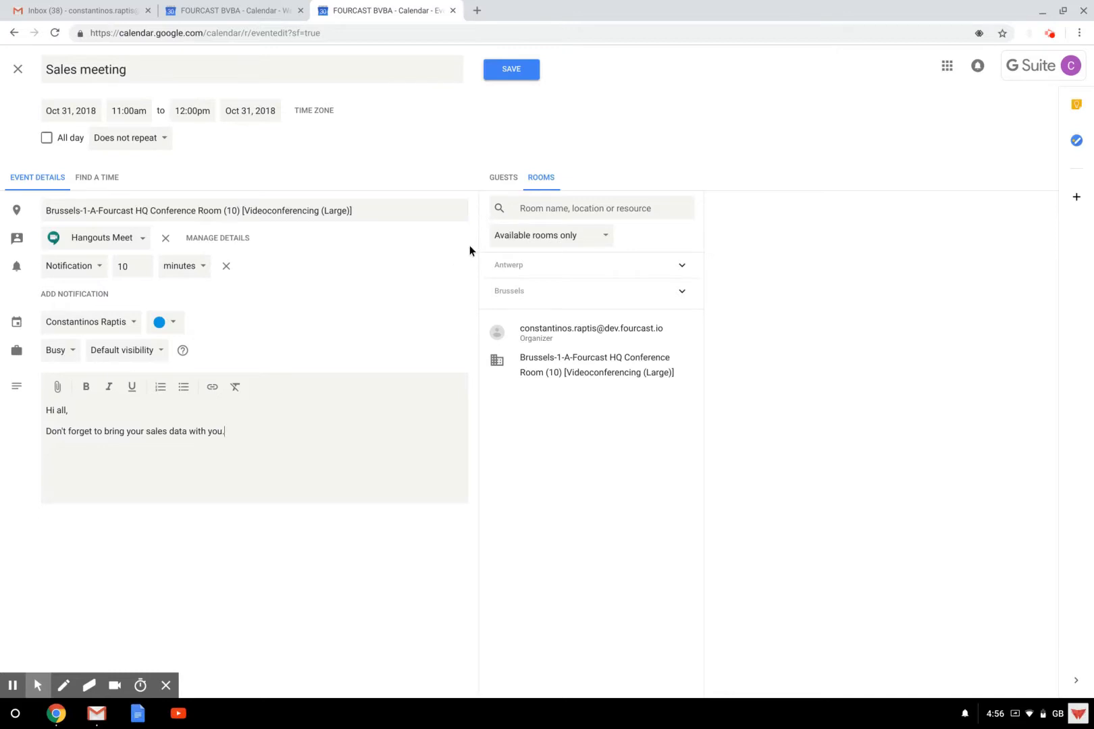
# - Save the Sales meeting so it shows on Wednesday 31 October at 11am
pyautogui.click(502, 177)
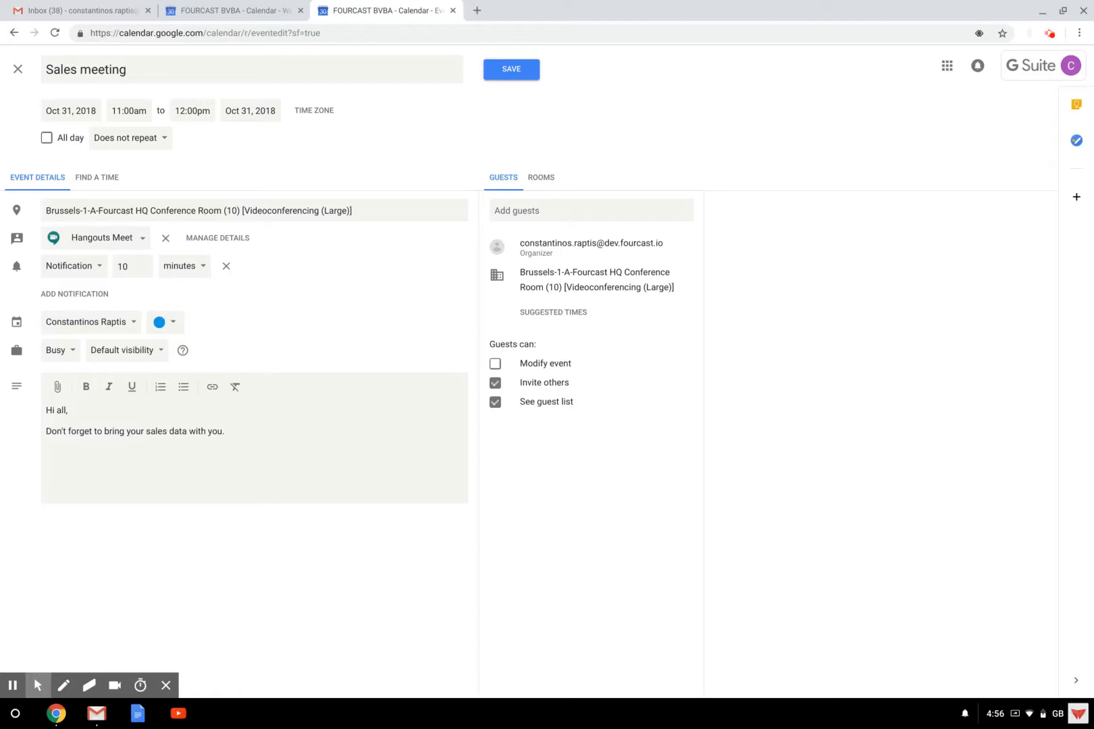
pyautogui.moveTo(100, 131)
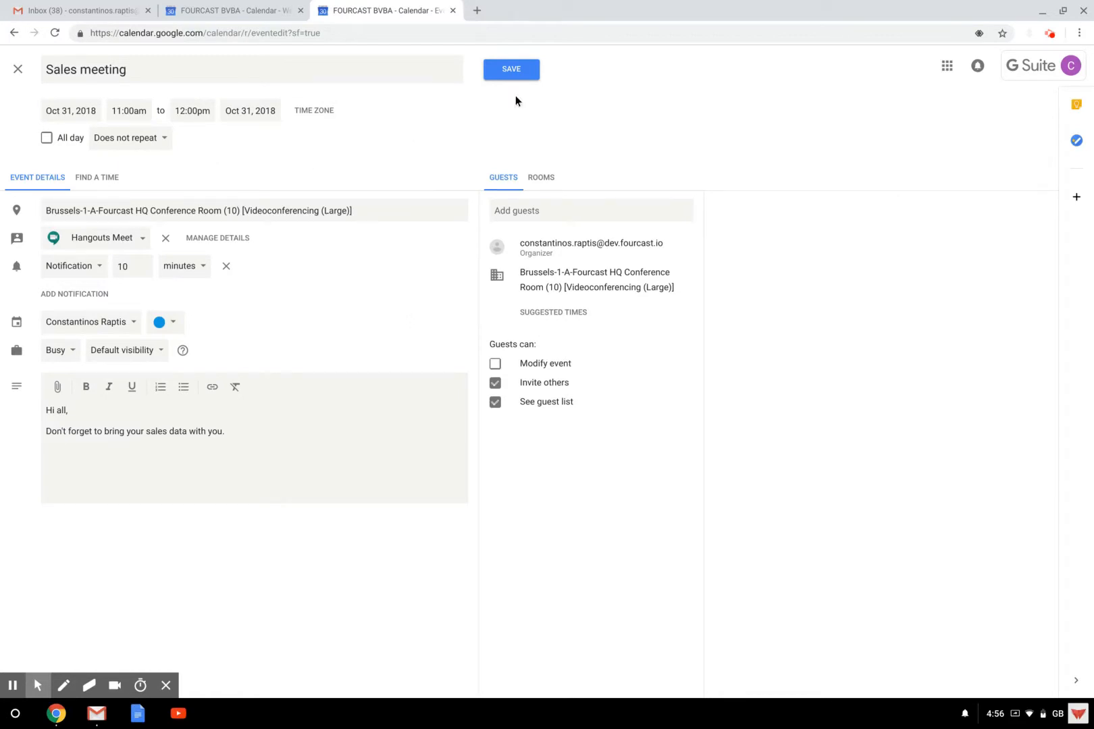
pyautogui.click(510, 69)
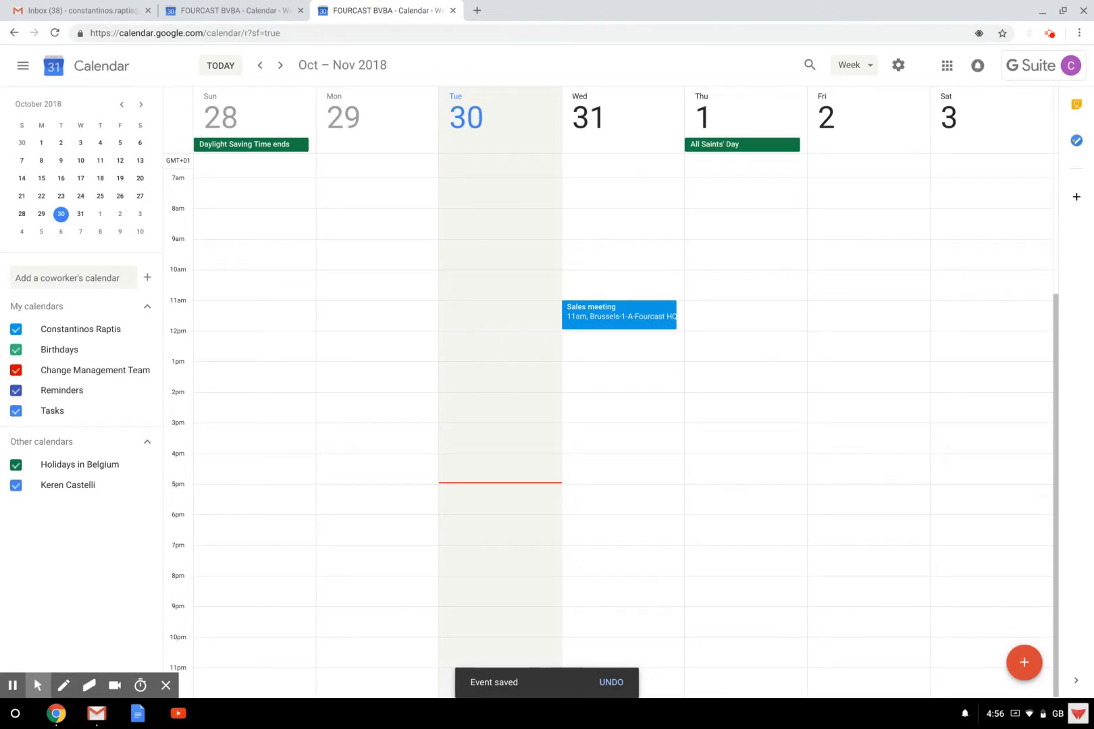
pyautogui.moveTo(632, 309)
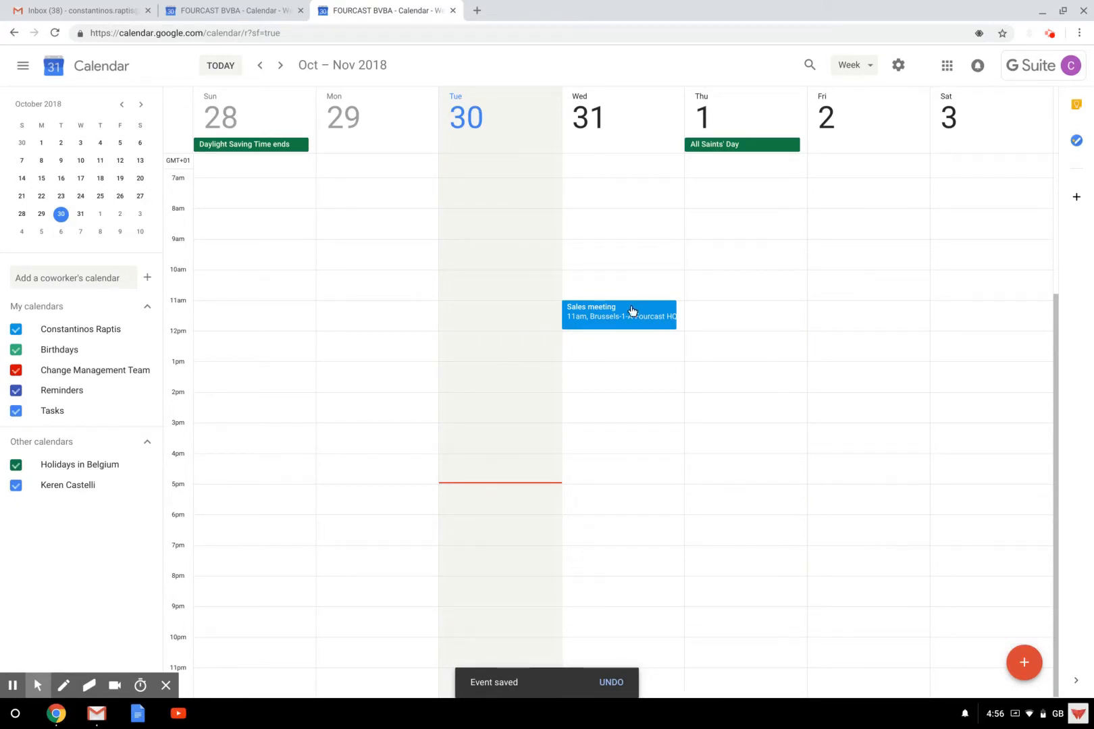
# - Select the saved Sales meeting and show its further actions menu
pyautogui.click(619, 310)
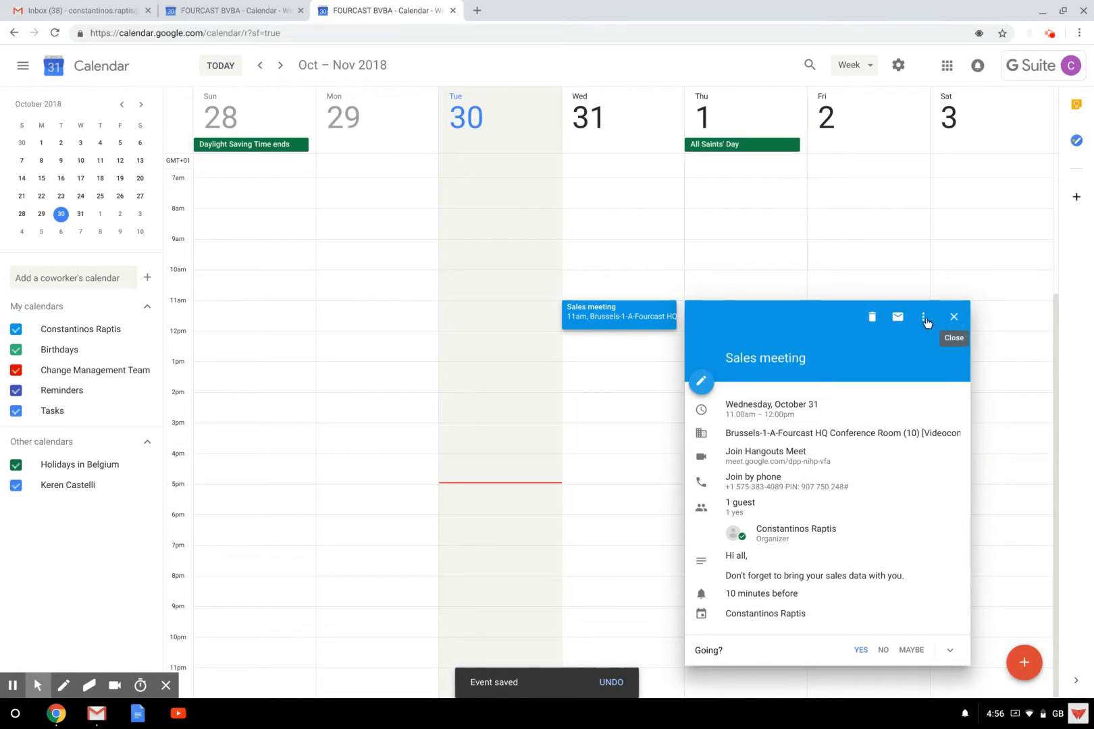
pyautogui.click(922, 316)
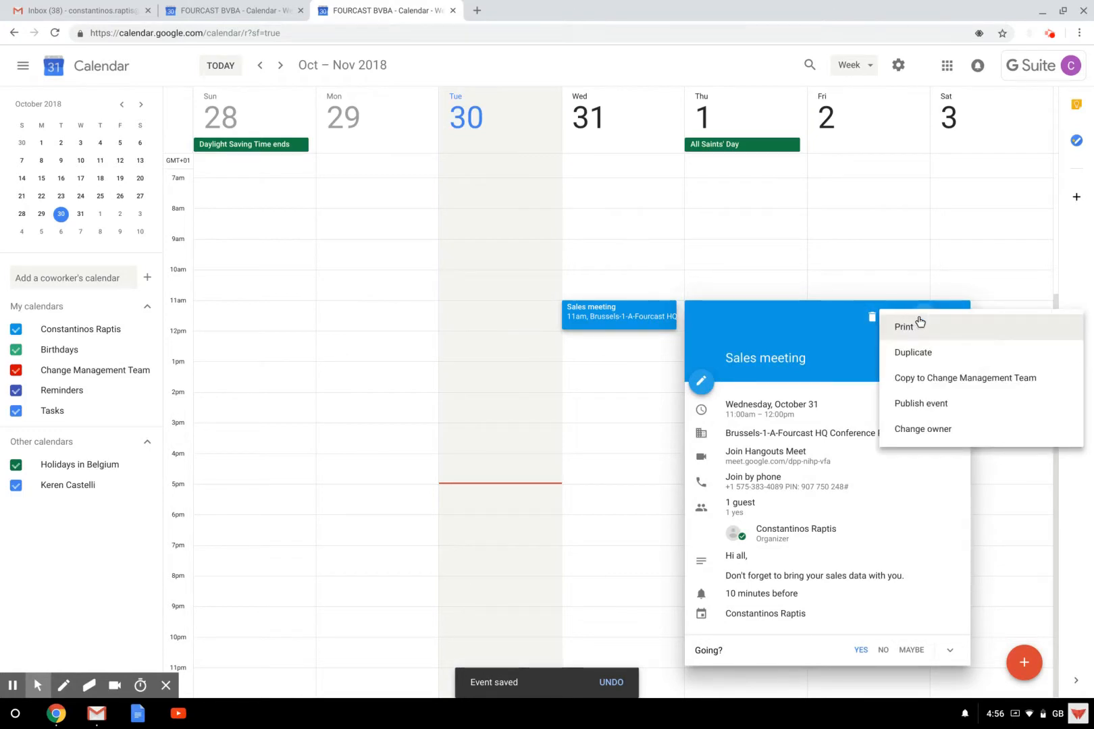
pyautogui.moveTo(927, 411)
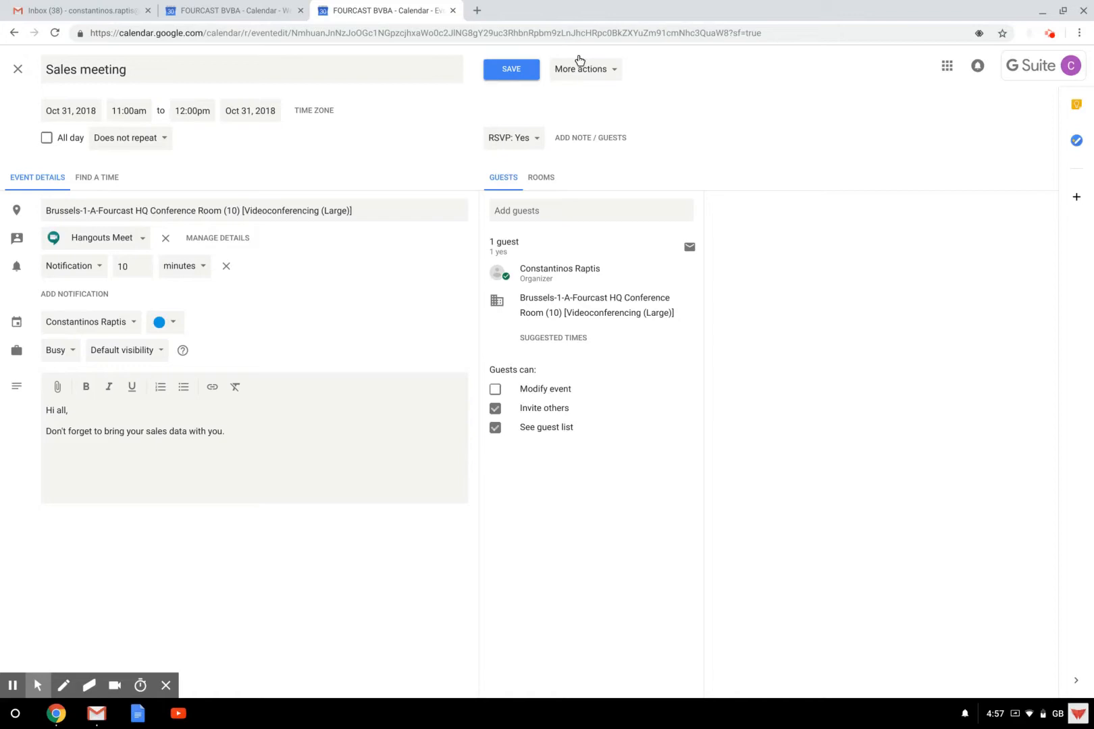
# - Publish the Sales meeting and copy its shareable template link
pyautogui.click(584, 69)
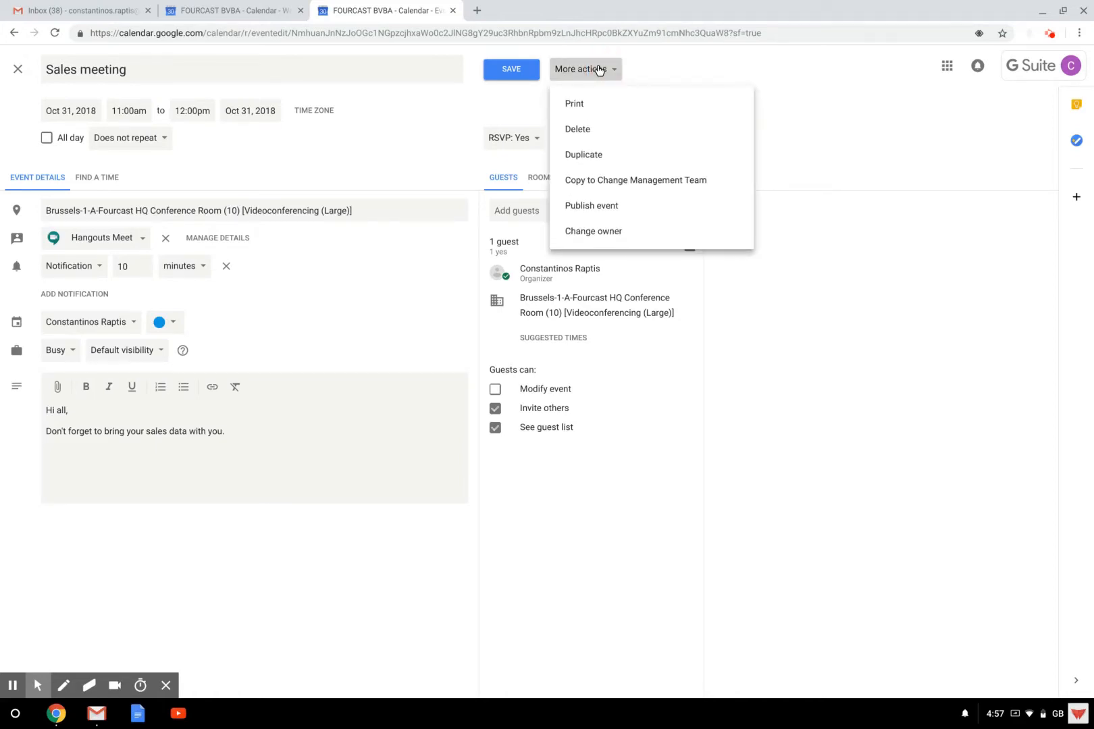
pyautogui.moveTo(592, 205)
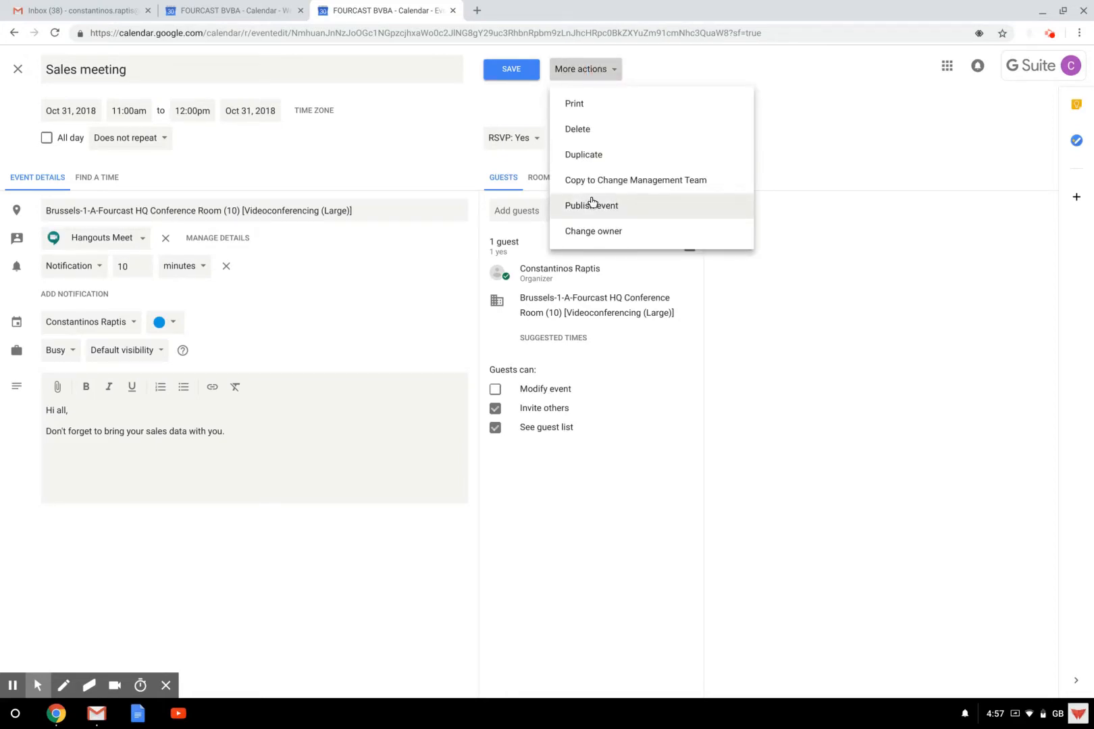
pyautogui.click(592, 206)
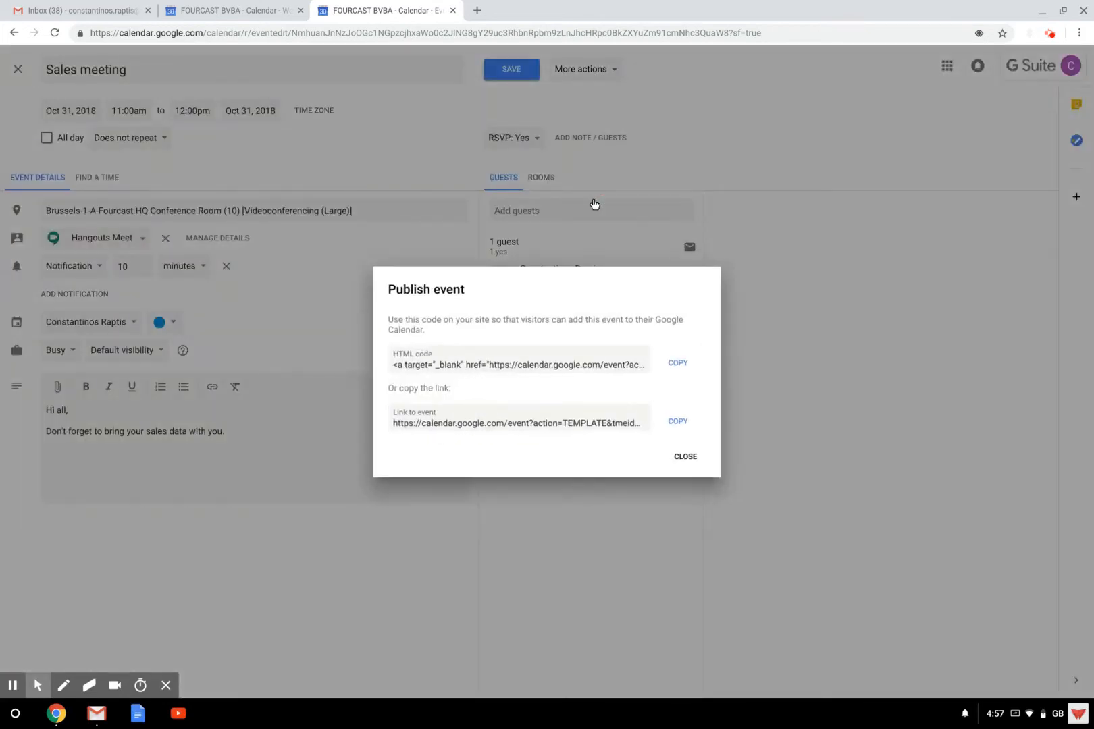
pyautogui.click(516, 422)
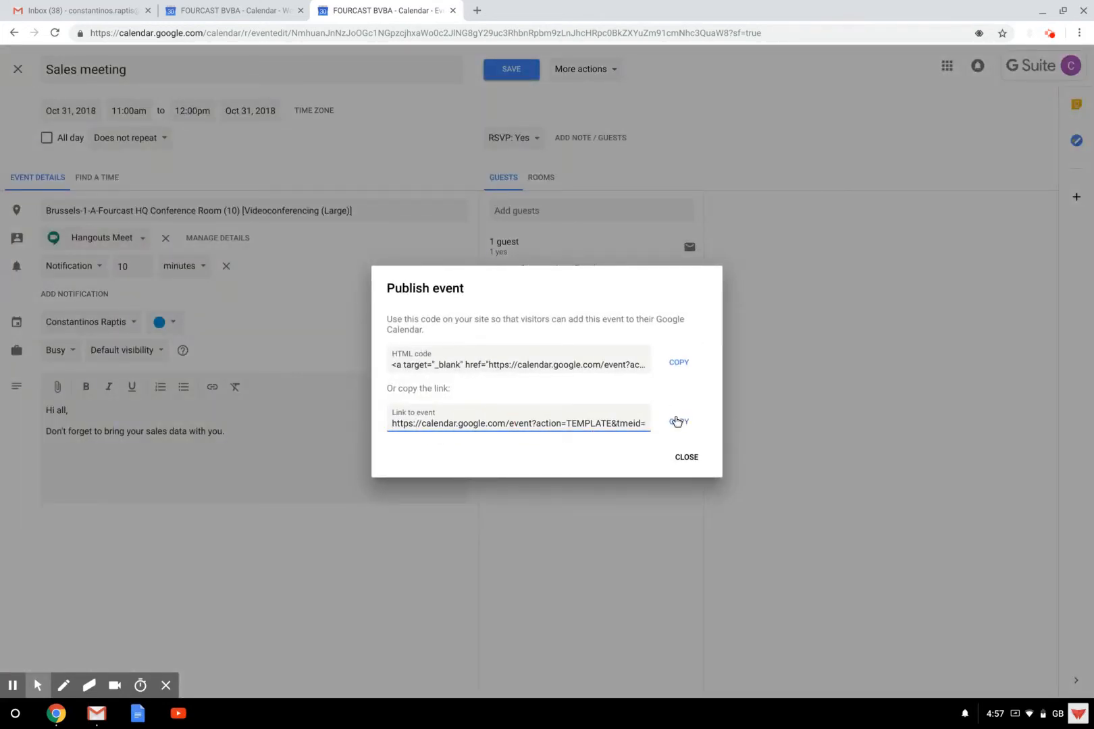
pyautogui.click(678, 422)
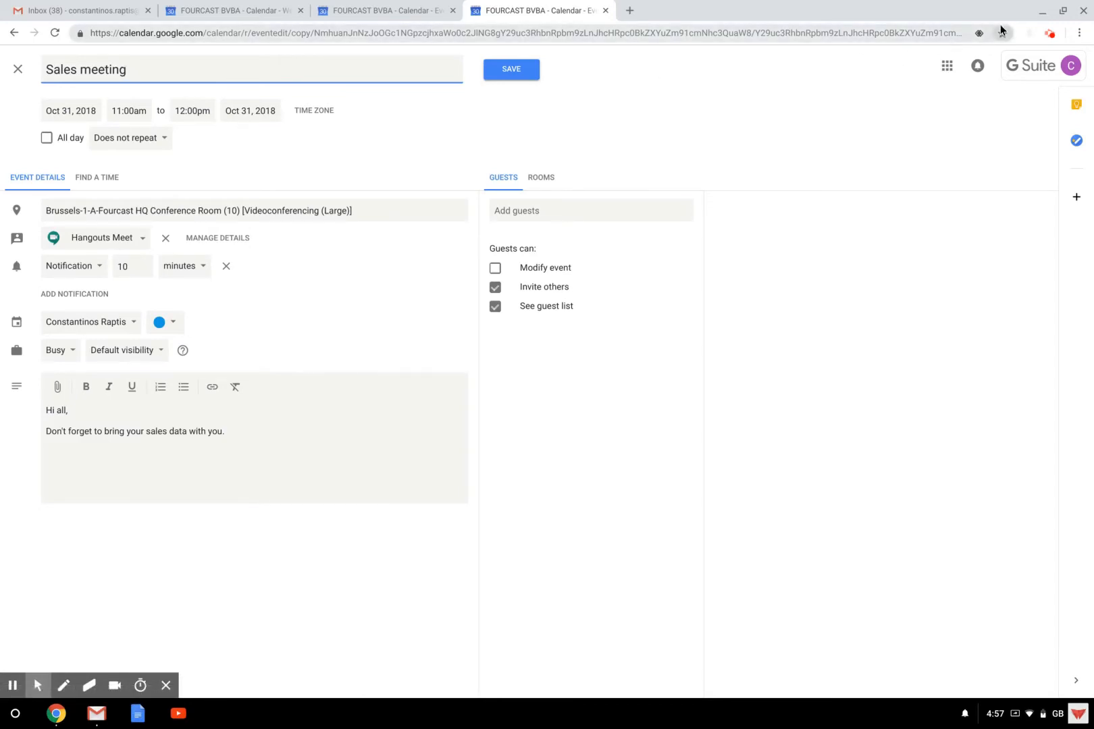
# - Bookmark the template page in Chrome as 'Sales meeting' on the bookmarks bar
pyautogui.click(999, 32)
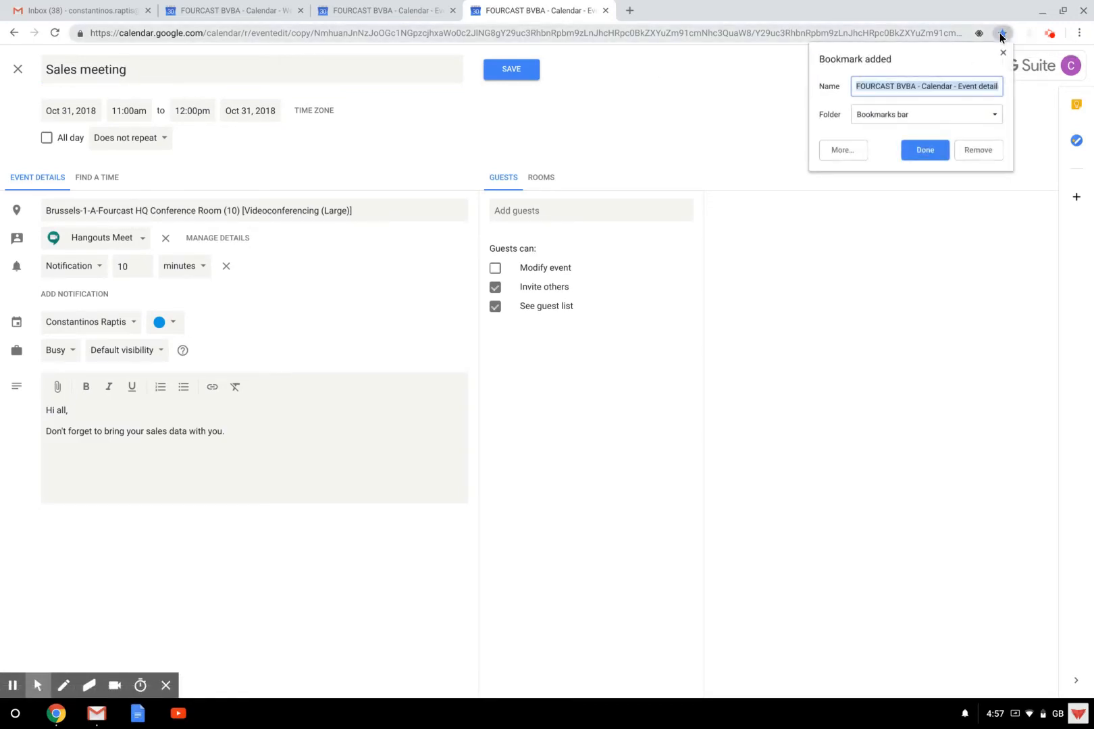
pyautogui.write('Sales')
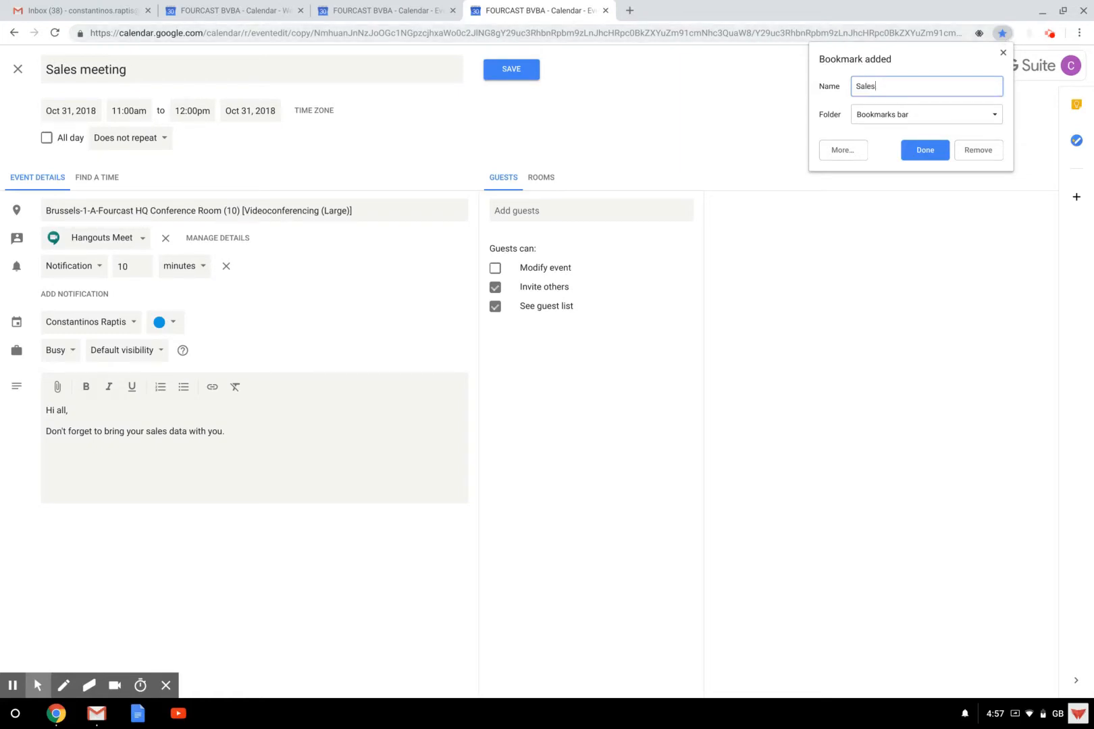
pyautogui.write('meeting')
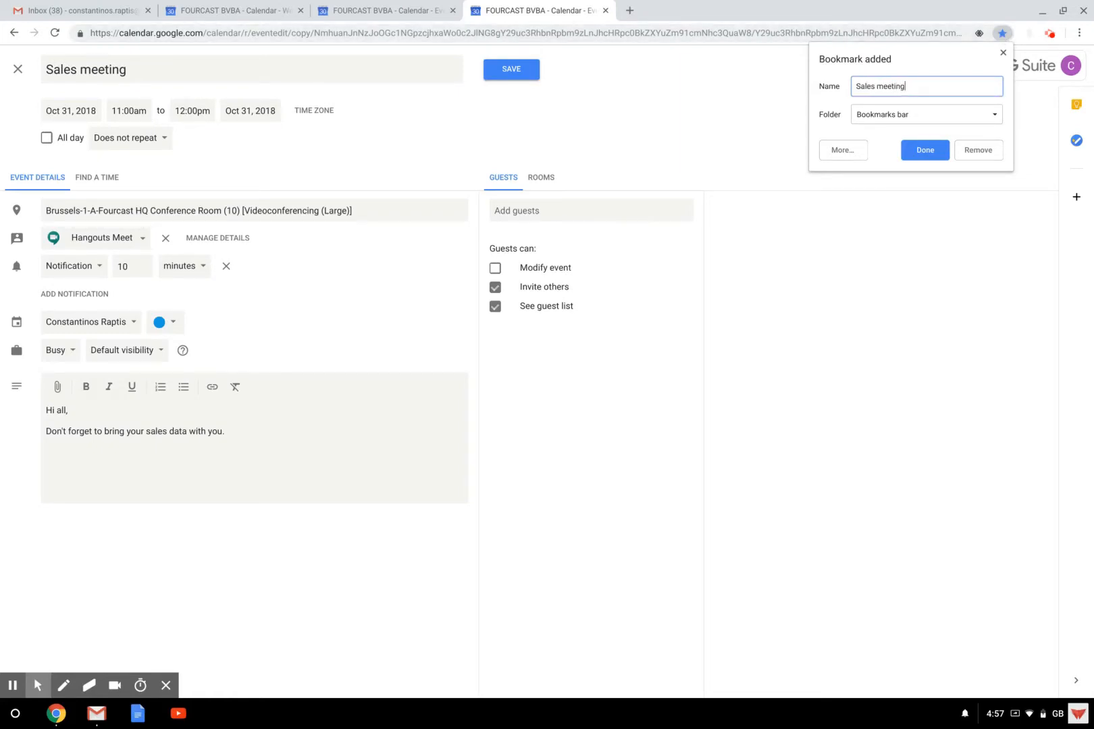
pyautogui.click(924, 150)
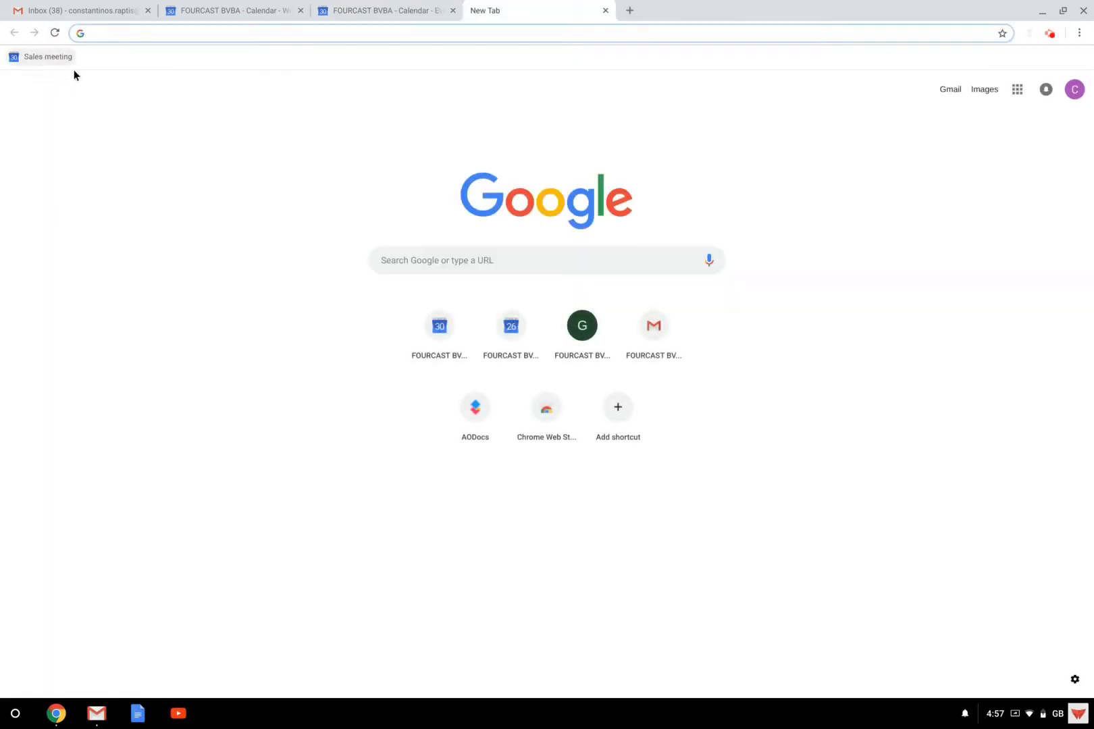
pyautogui.moveTo(48, 57)
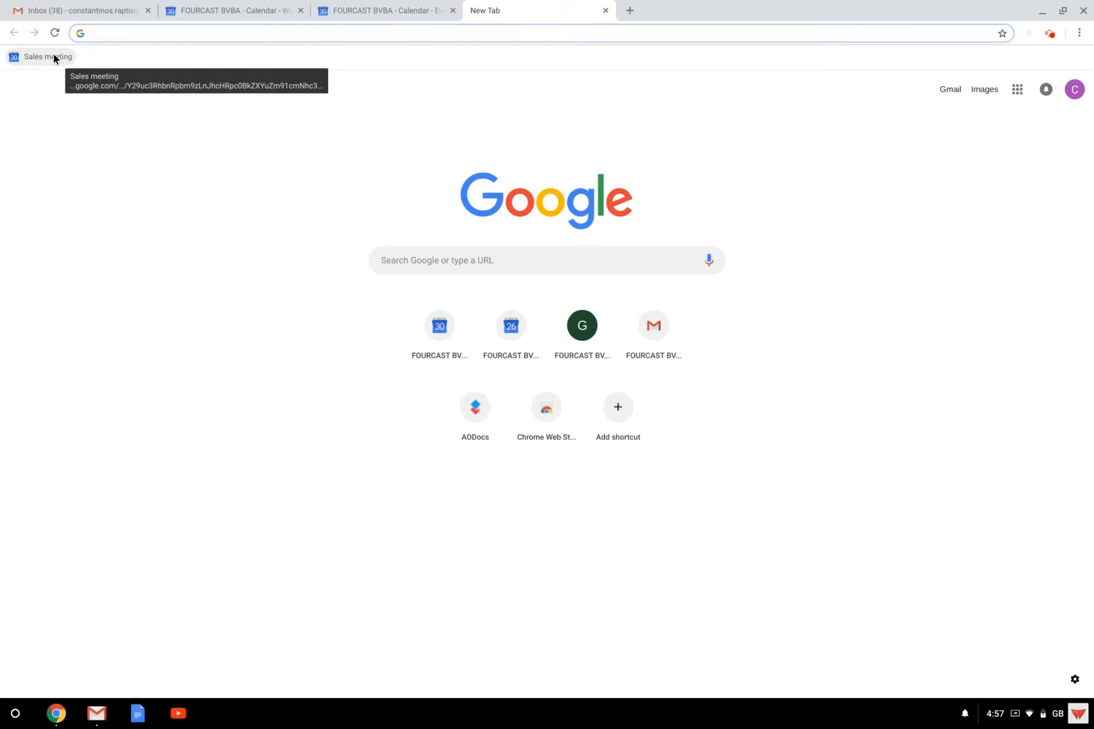
# - Load the 'Sales meeting' bookmark, bringing up the pre-filled event copy
pyautogui.click(53, 57)
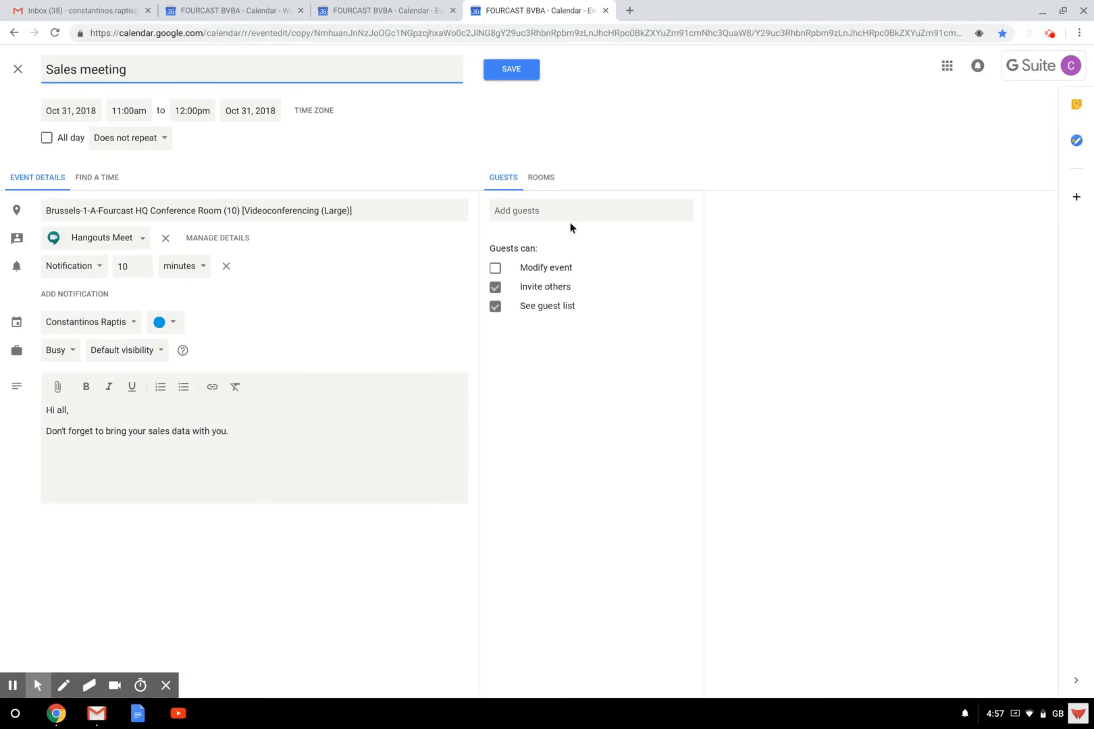
pyautogui.moveTo(784, 149)
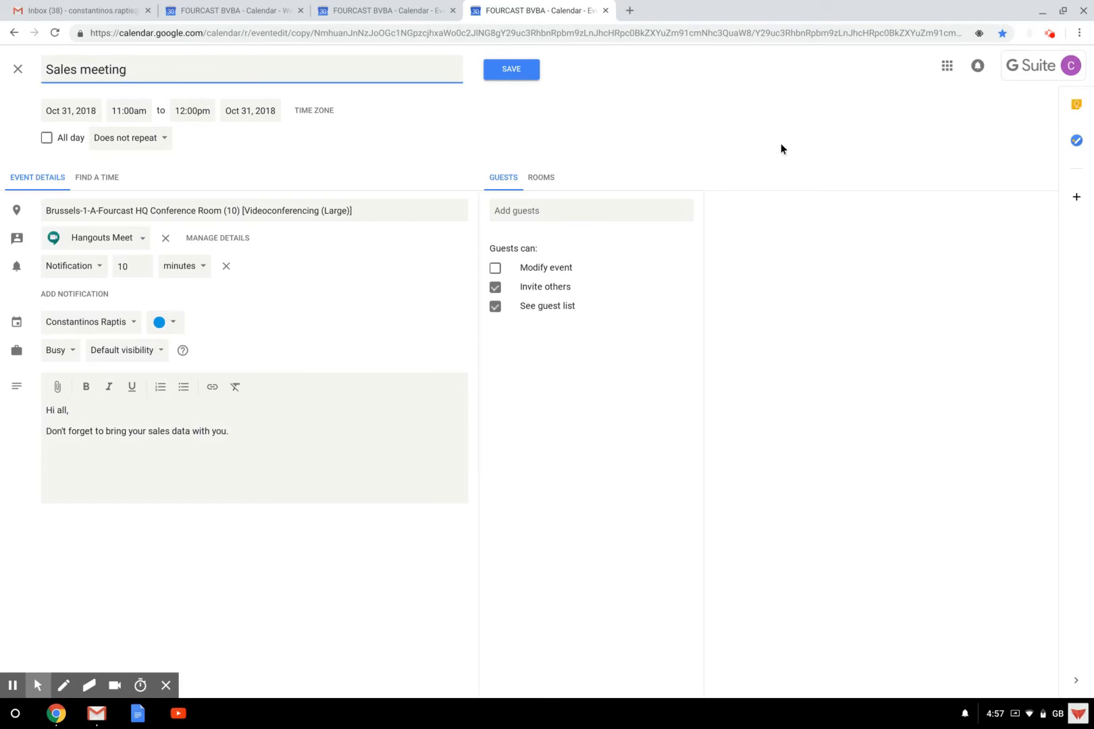